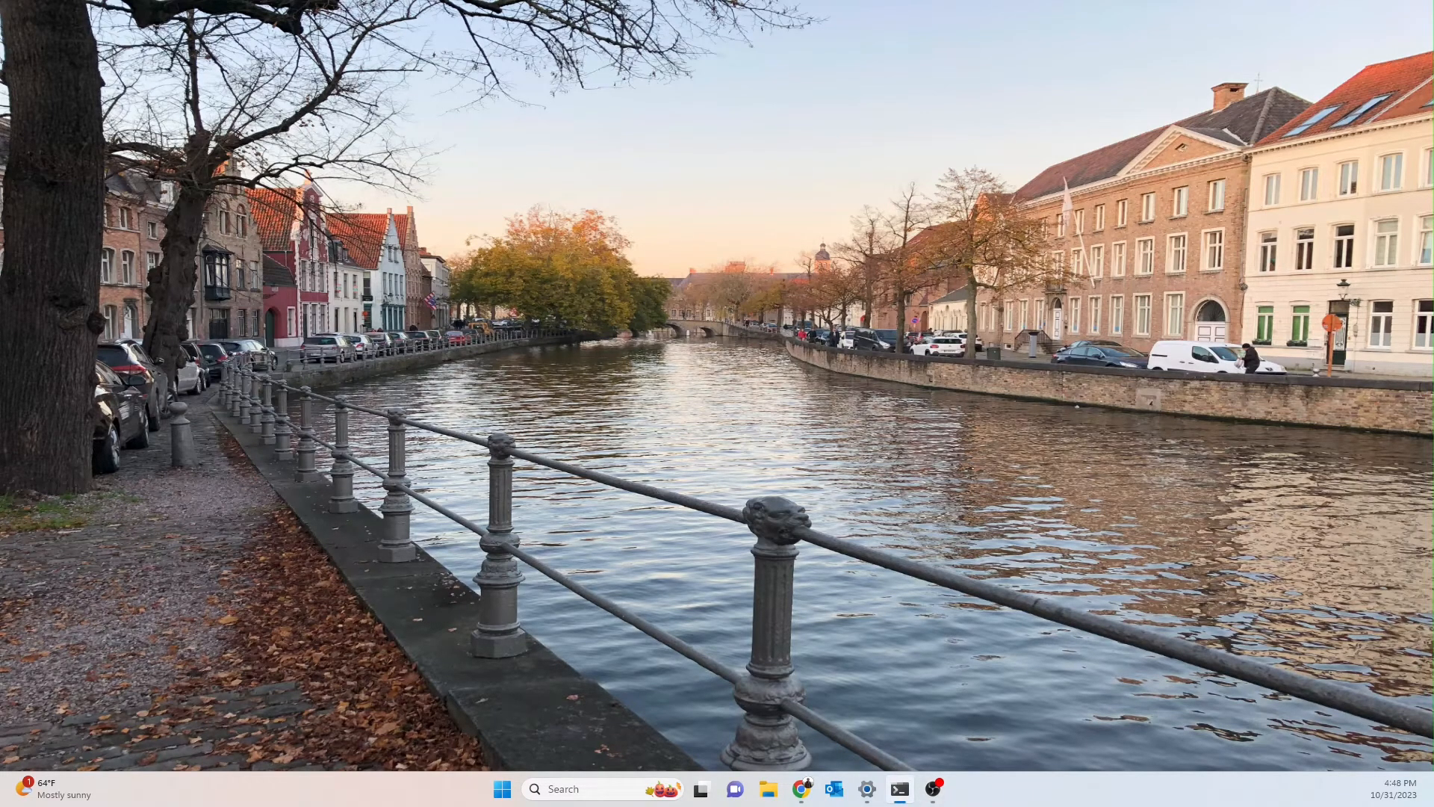
Step: Start an SSH connection to sdk-r720-ub2204-6j02_INT from a new PowerShell session
click(900, 789)
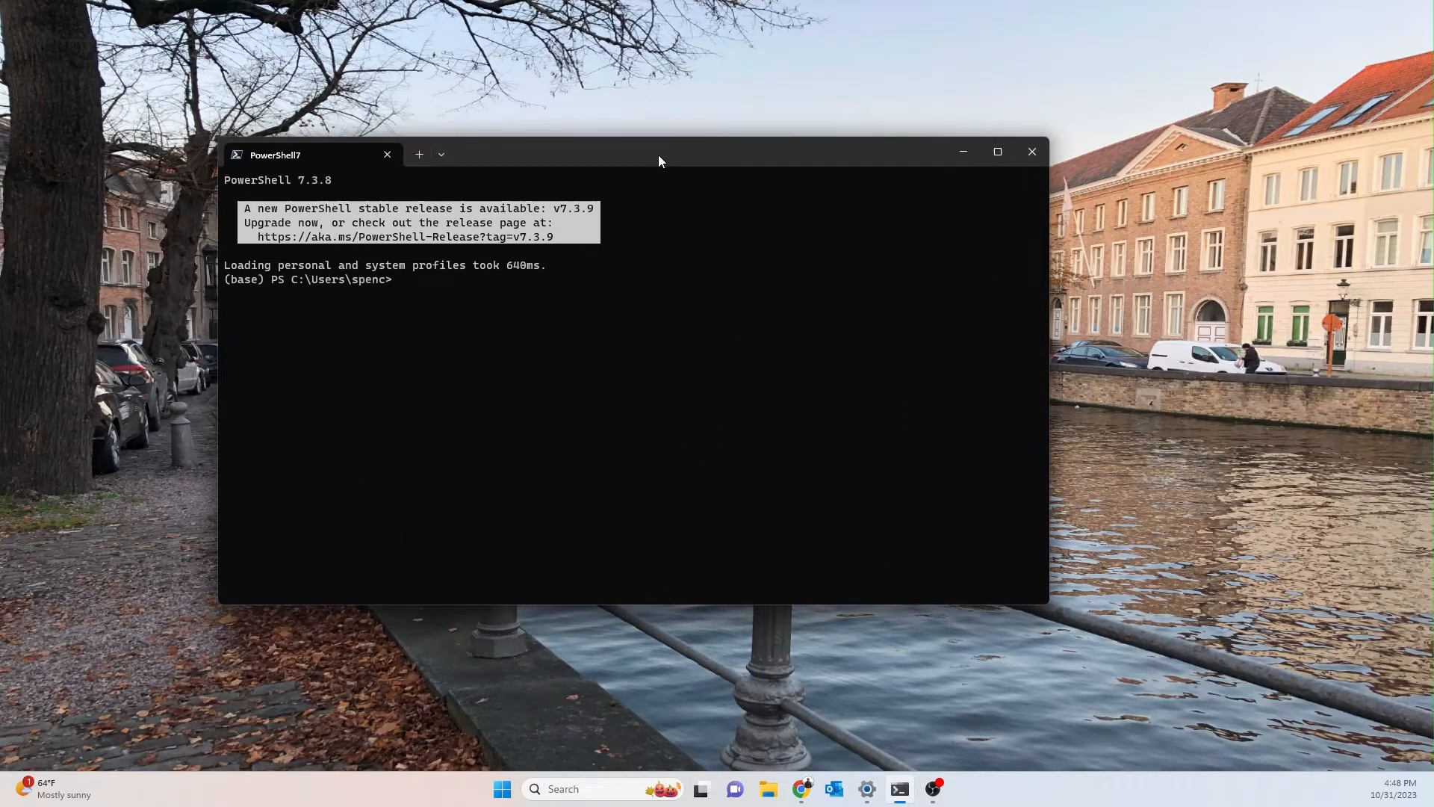
text(ssh -L localhost:7474:localhost:7474 Wardlaw_Office_Box)
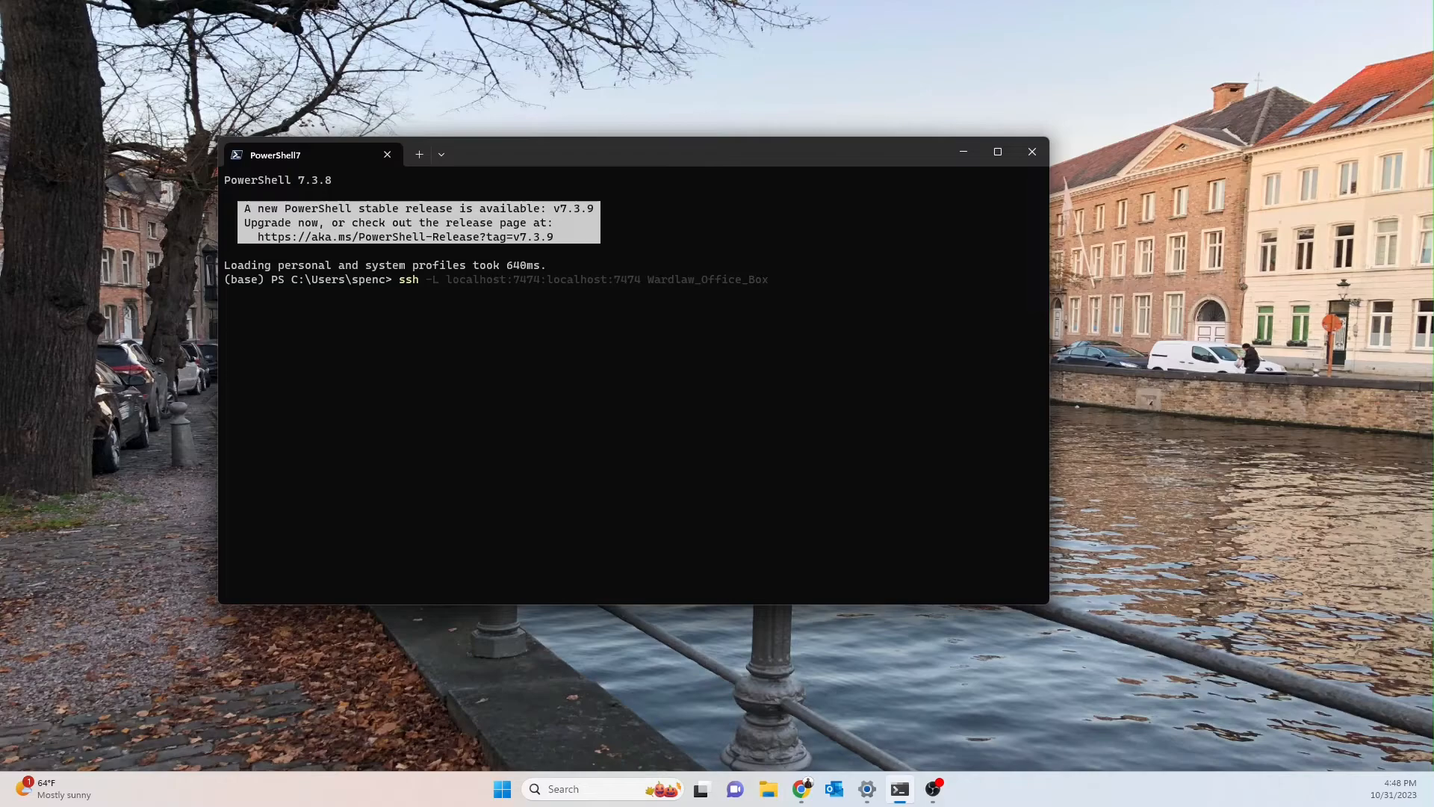
text(sdk-r720-ub2204-6j02_)
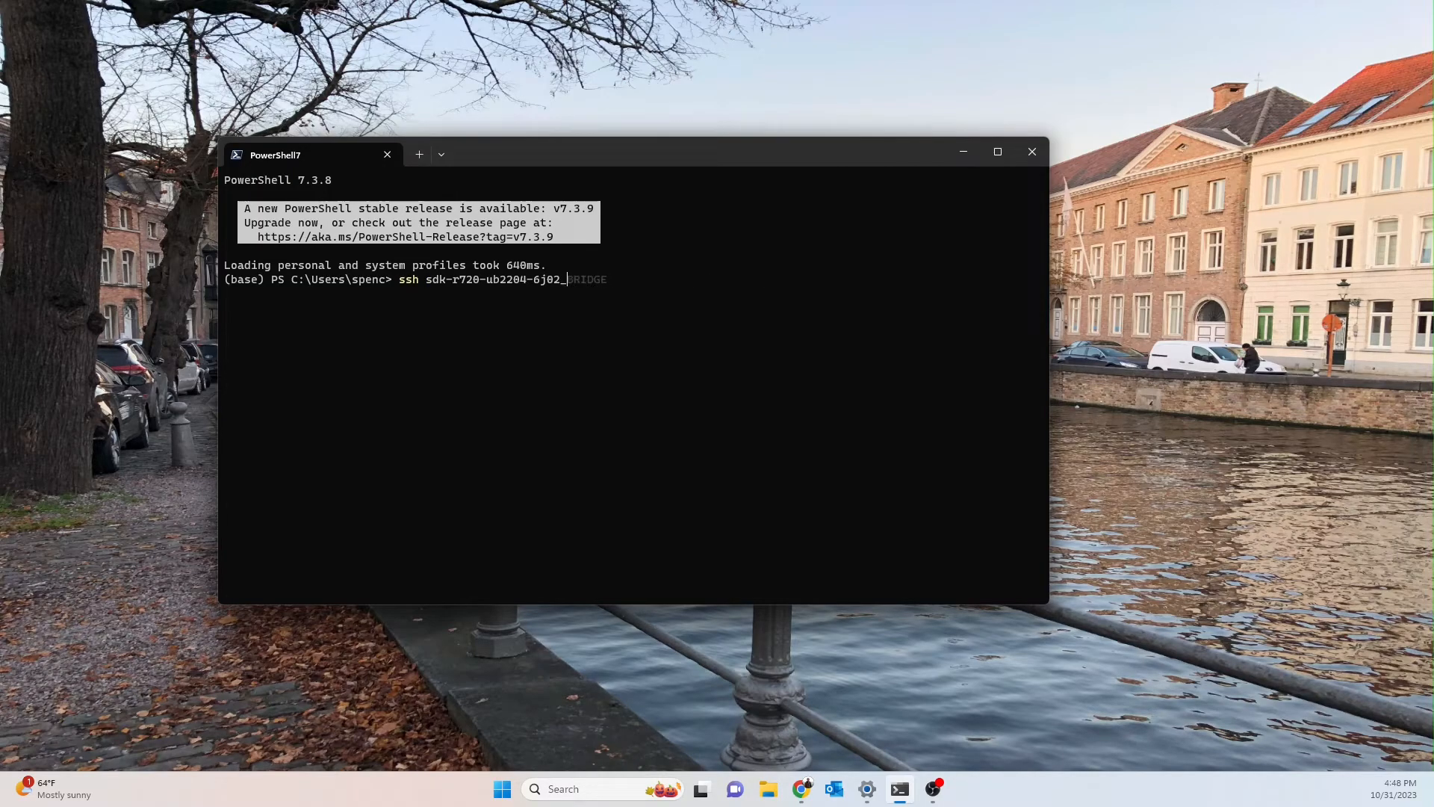
text(INT)
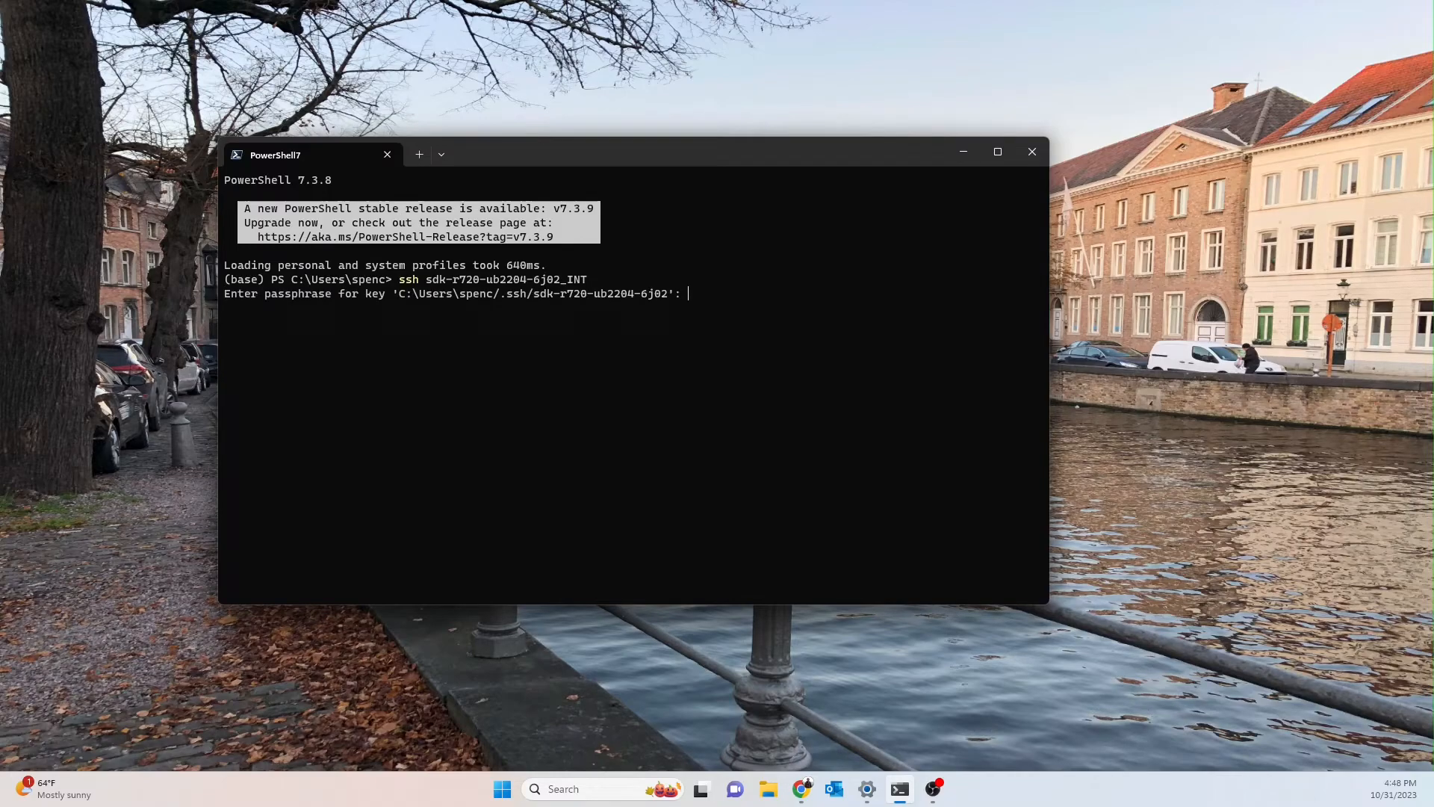
Step: Submit the key passphrase and choose option 1, Duo Push, to finish logging in
key(Return)
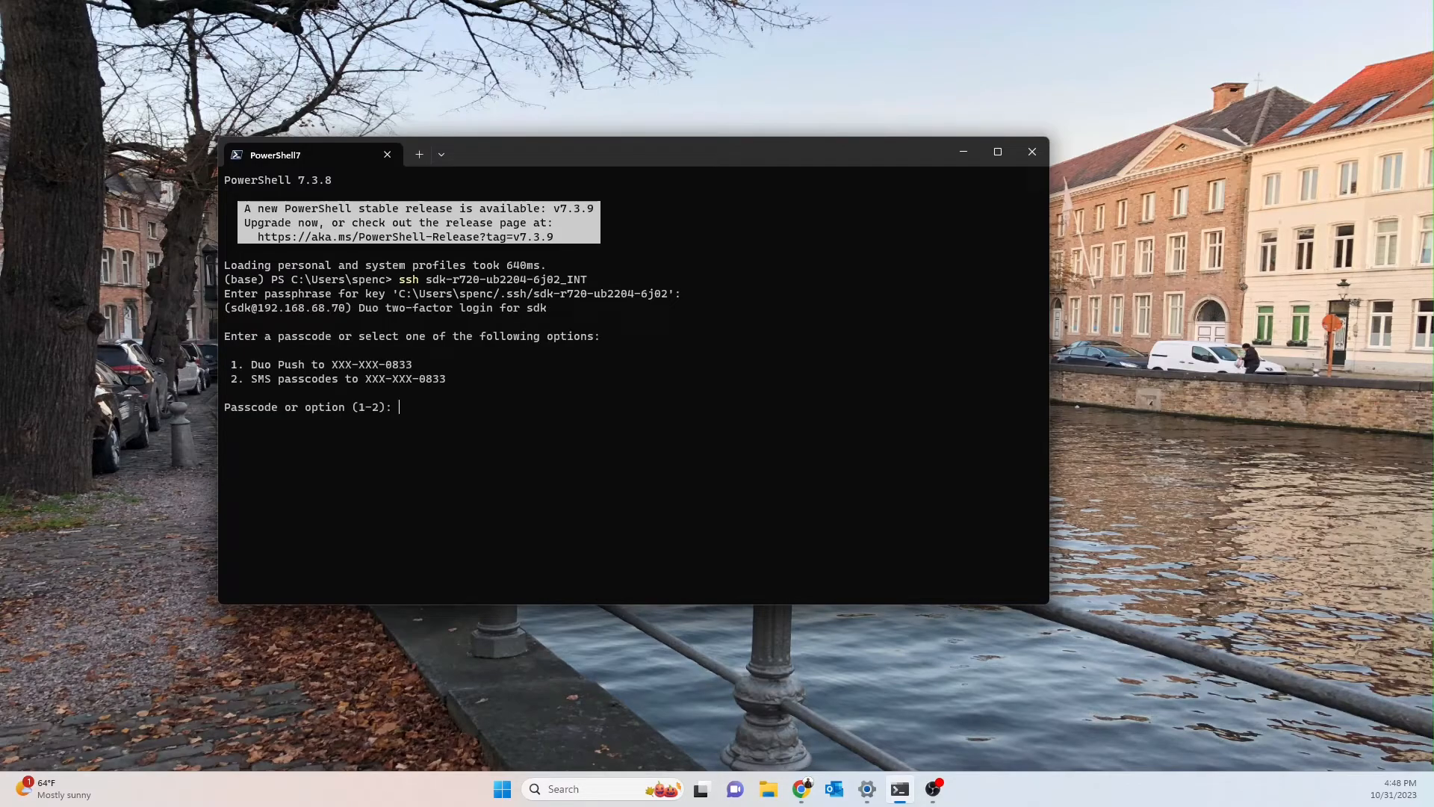
text(1)
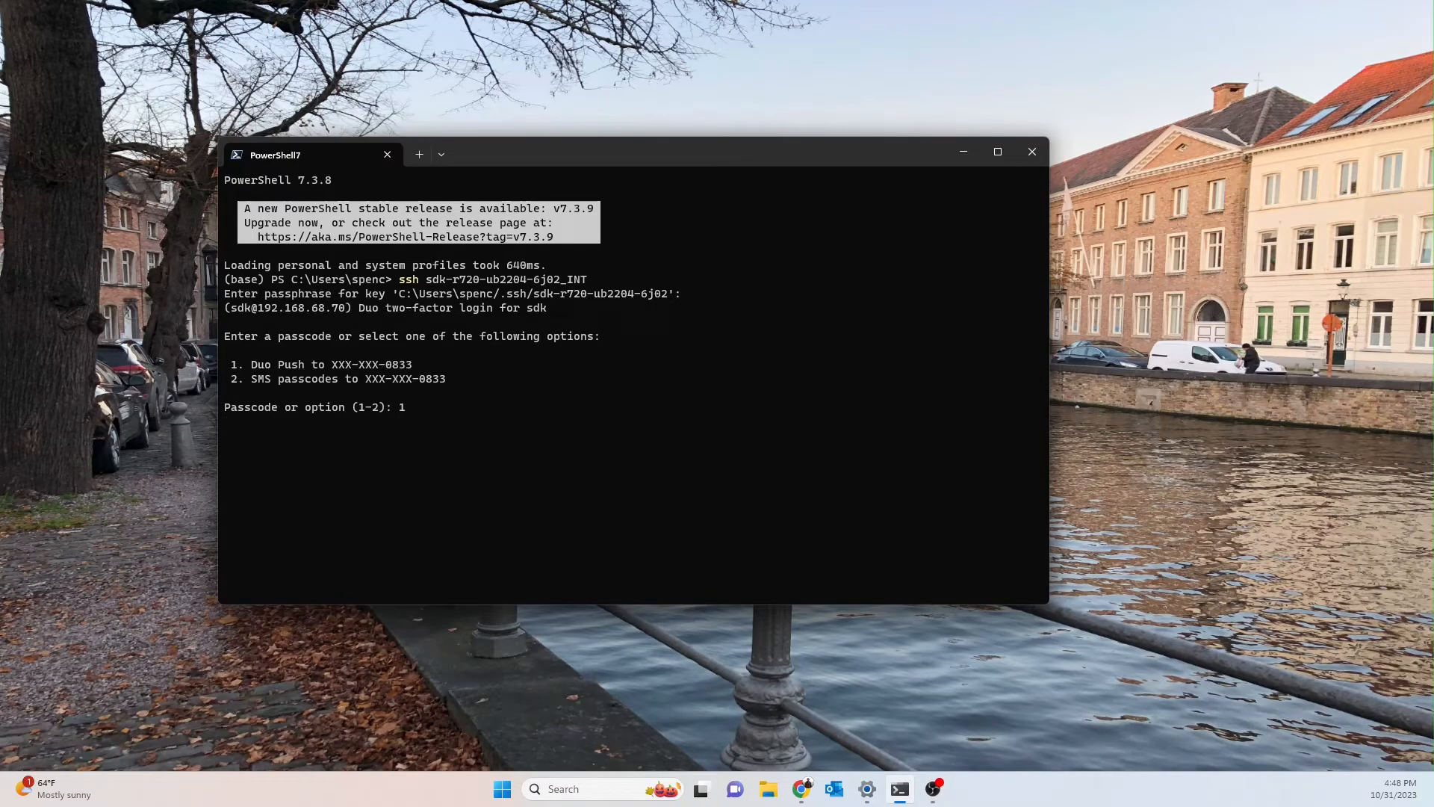
key(Return)
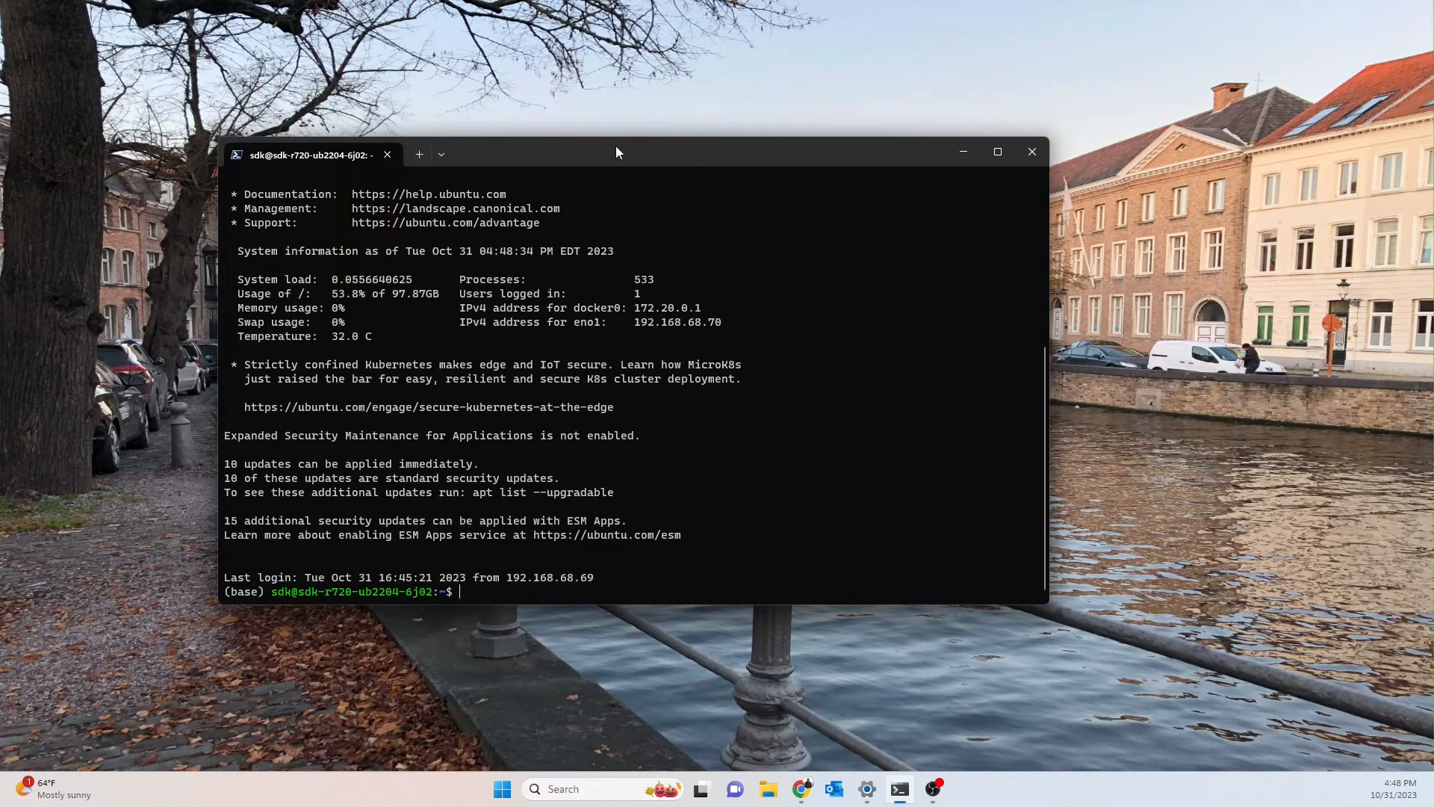
Step: Run nvidia-smi on the server to list its two Tesla P100-PCIE-16GB GPUs
drag(617, 153, 609, 119)
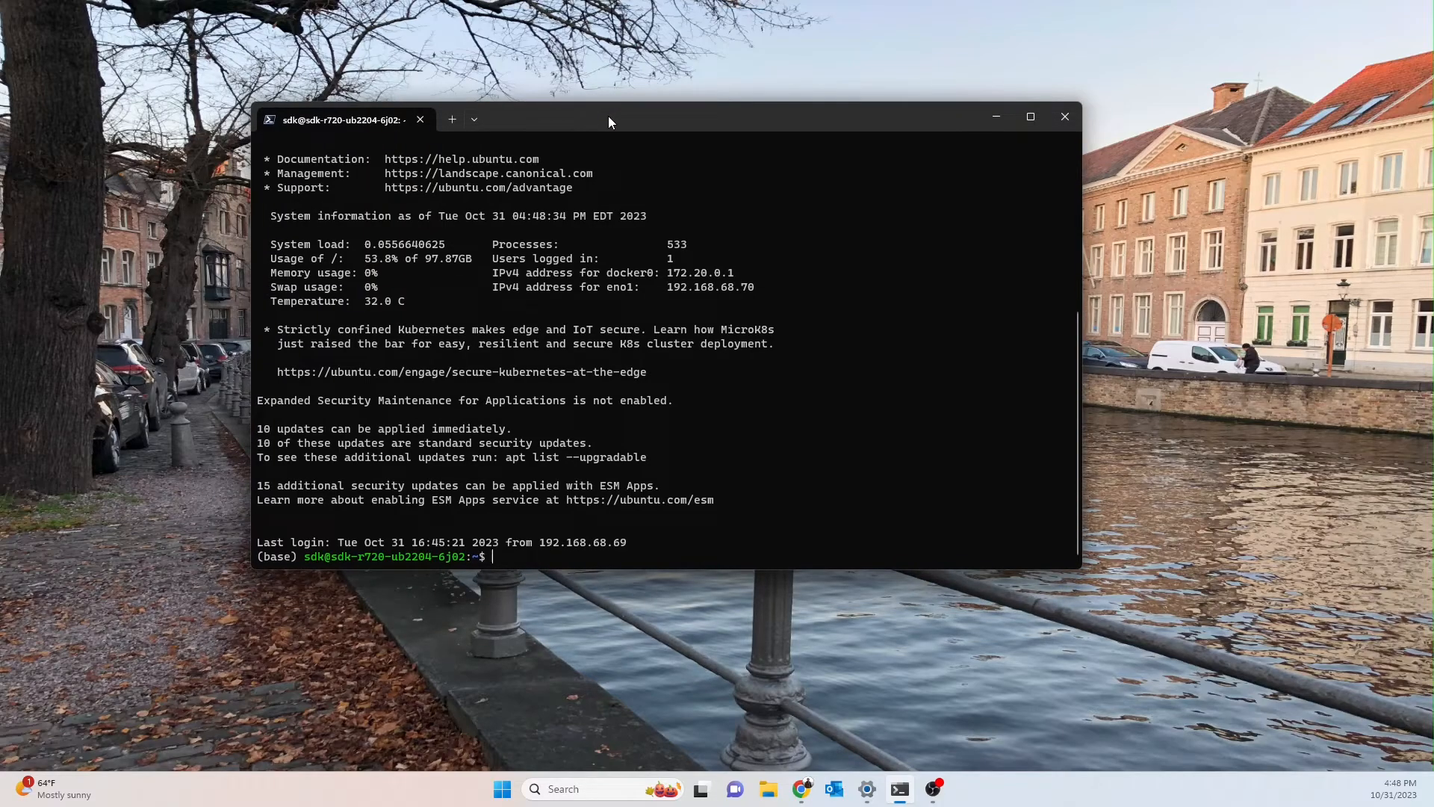
text(n)
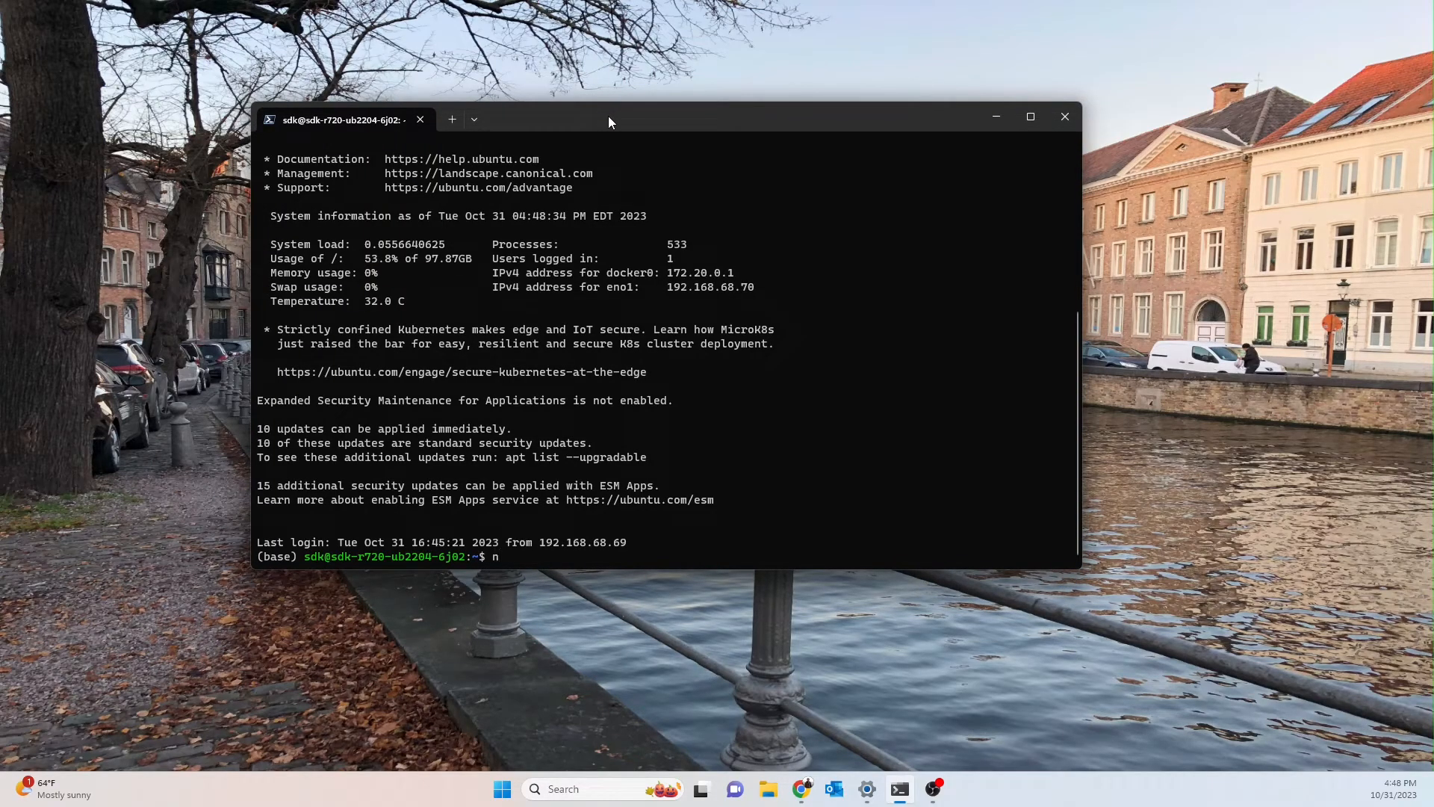
text(vidia)
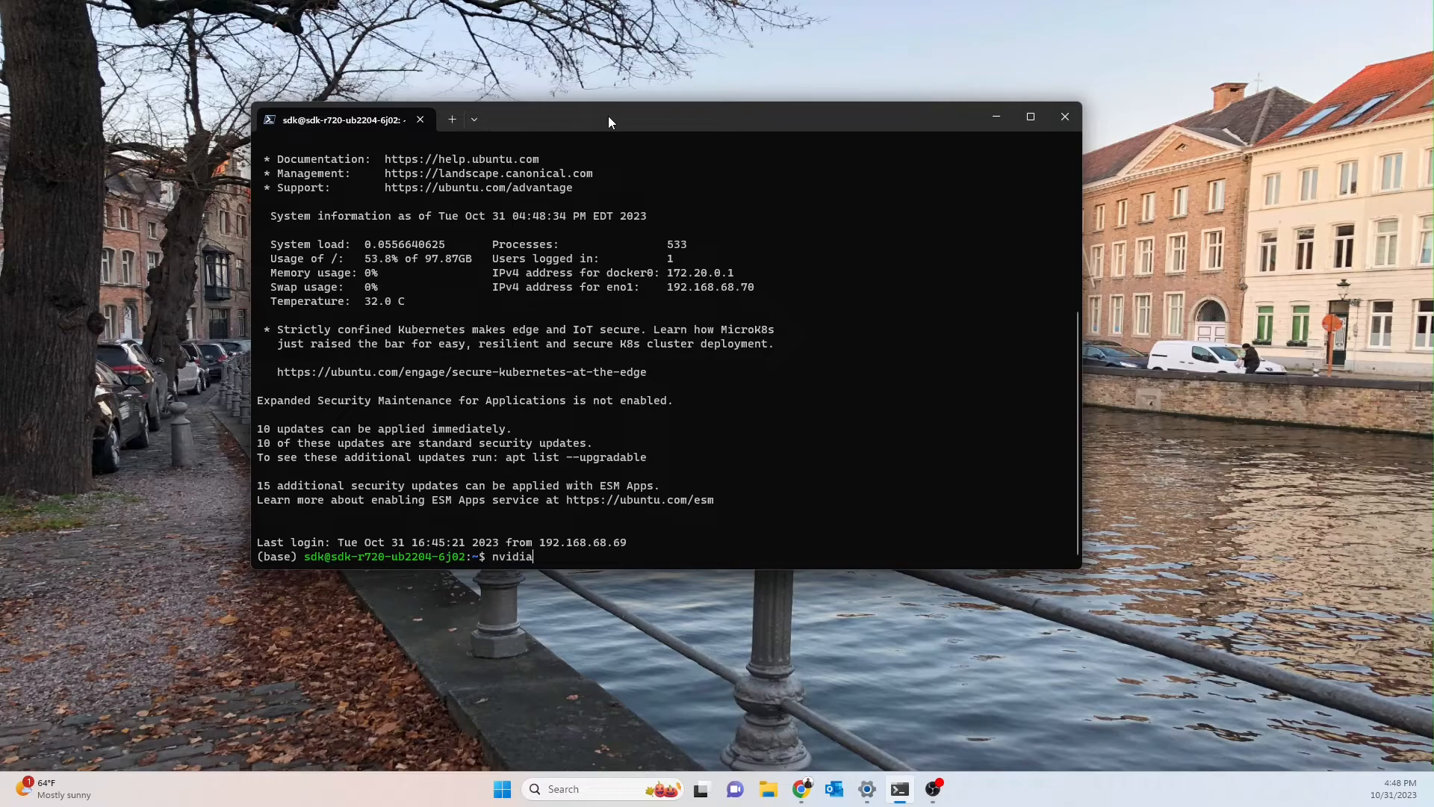
text(-smi)
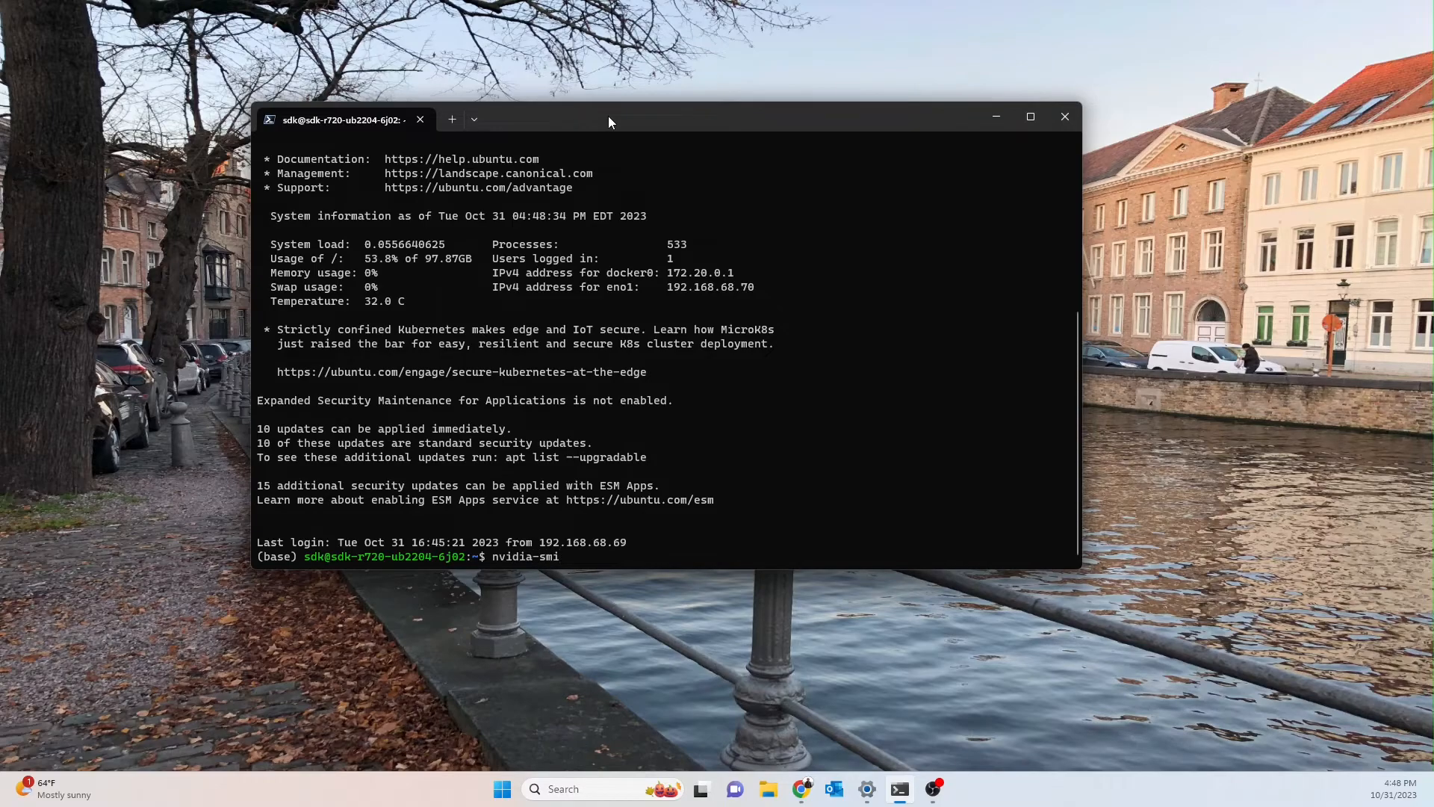
key(Return)
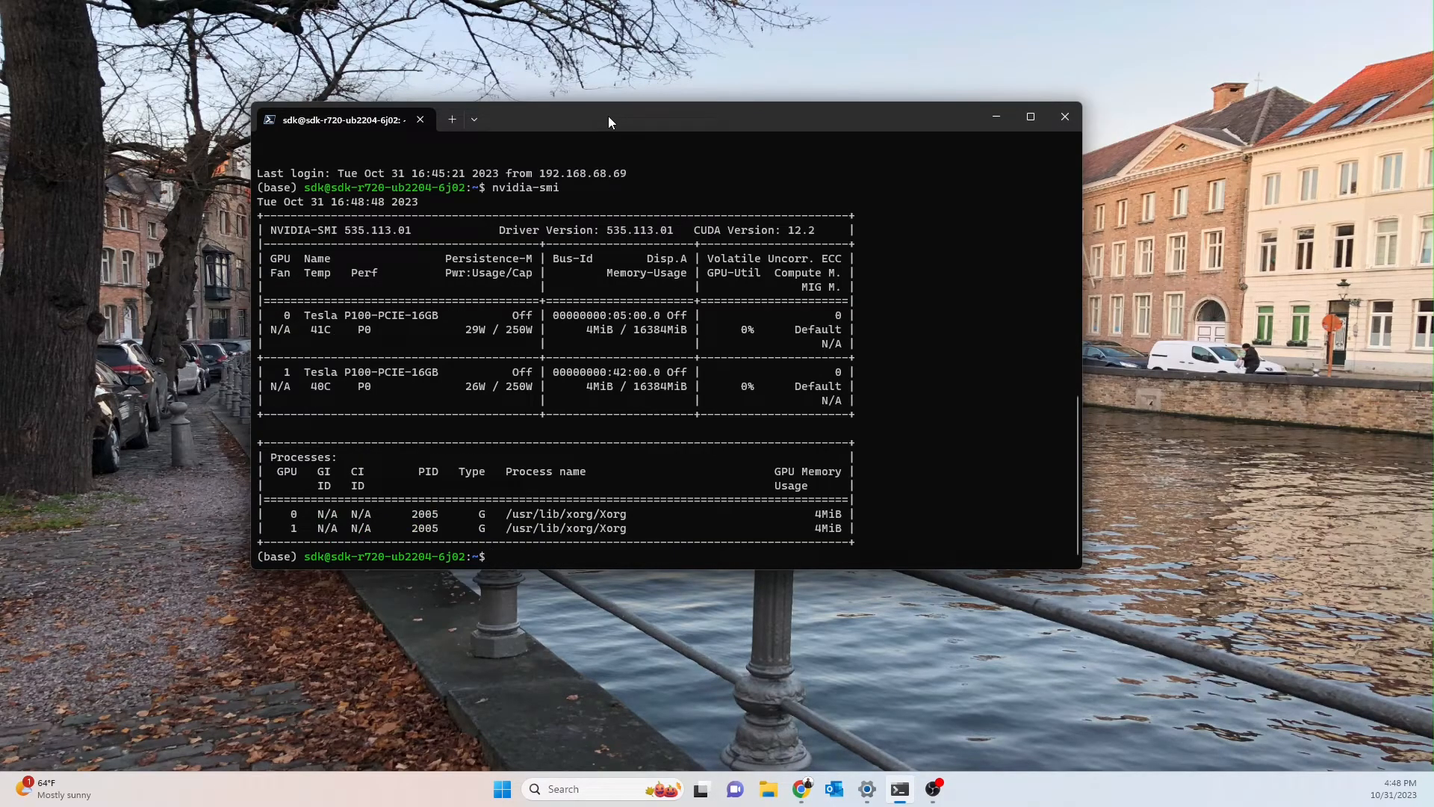
mouse_move(388, 242)
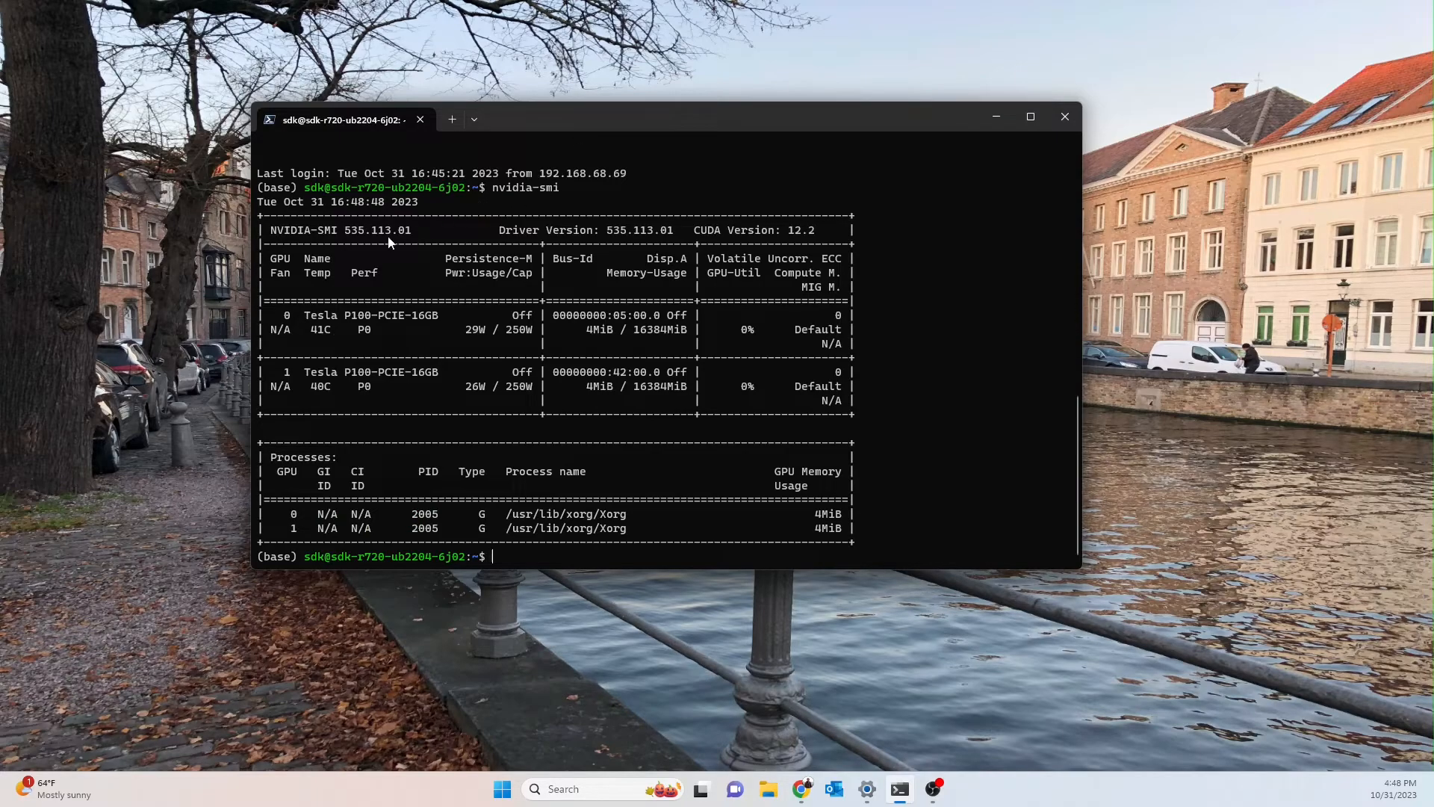
Step: Highlight GPU 1's model name Tesla P100-PCIE-16GB in the nvidia-smi output
double_click(370, 316)
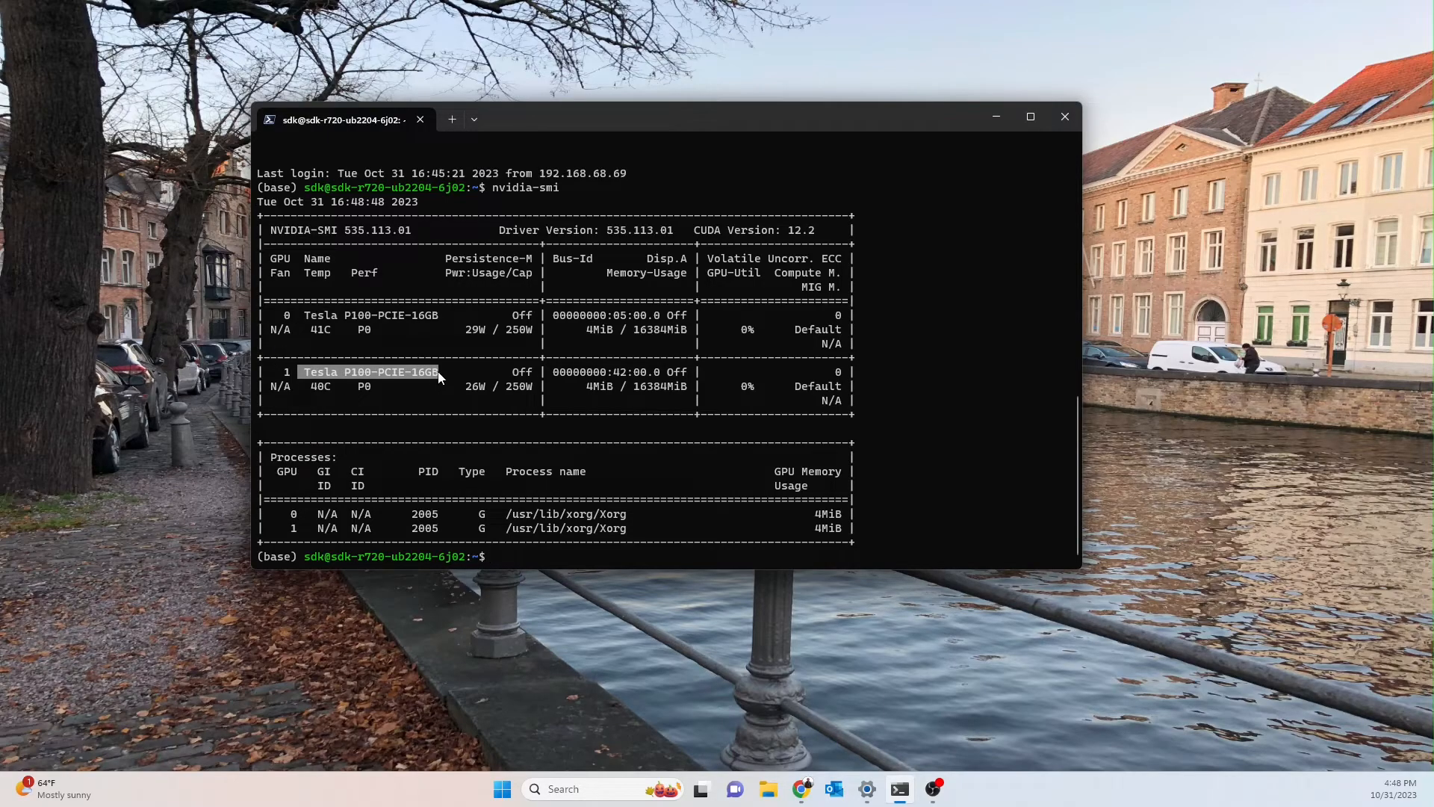
mouse_move(465, 284)
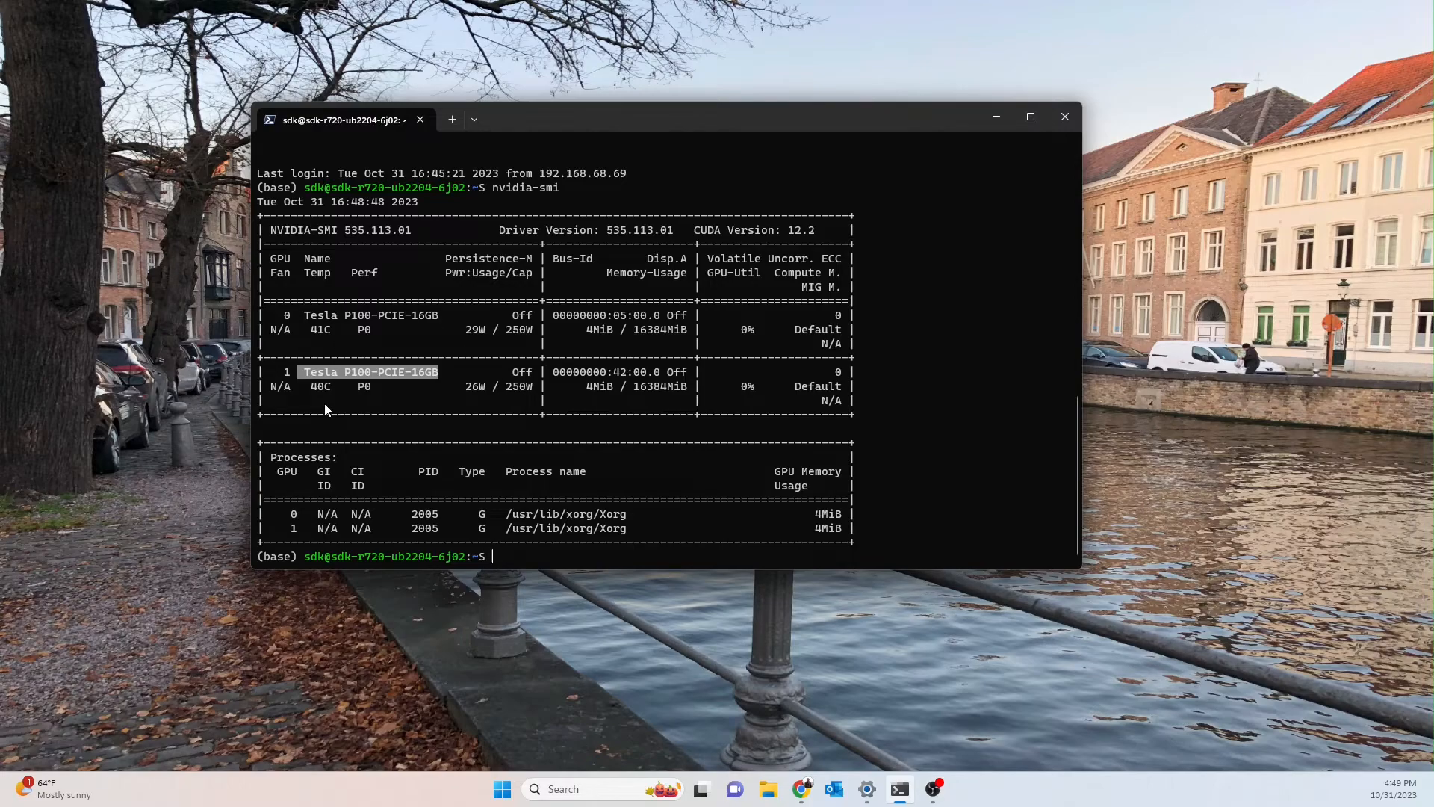
mouse_move(285, 372)
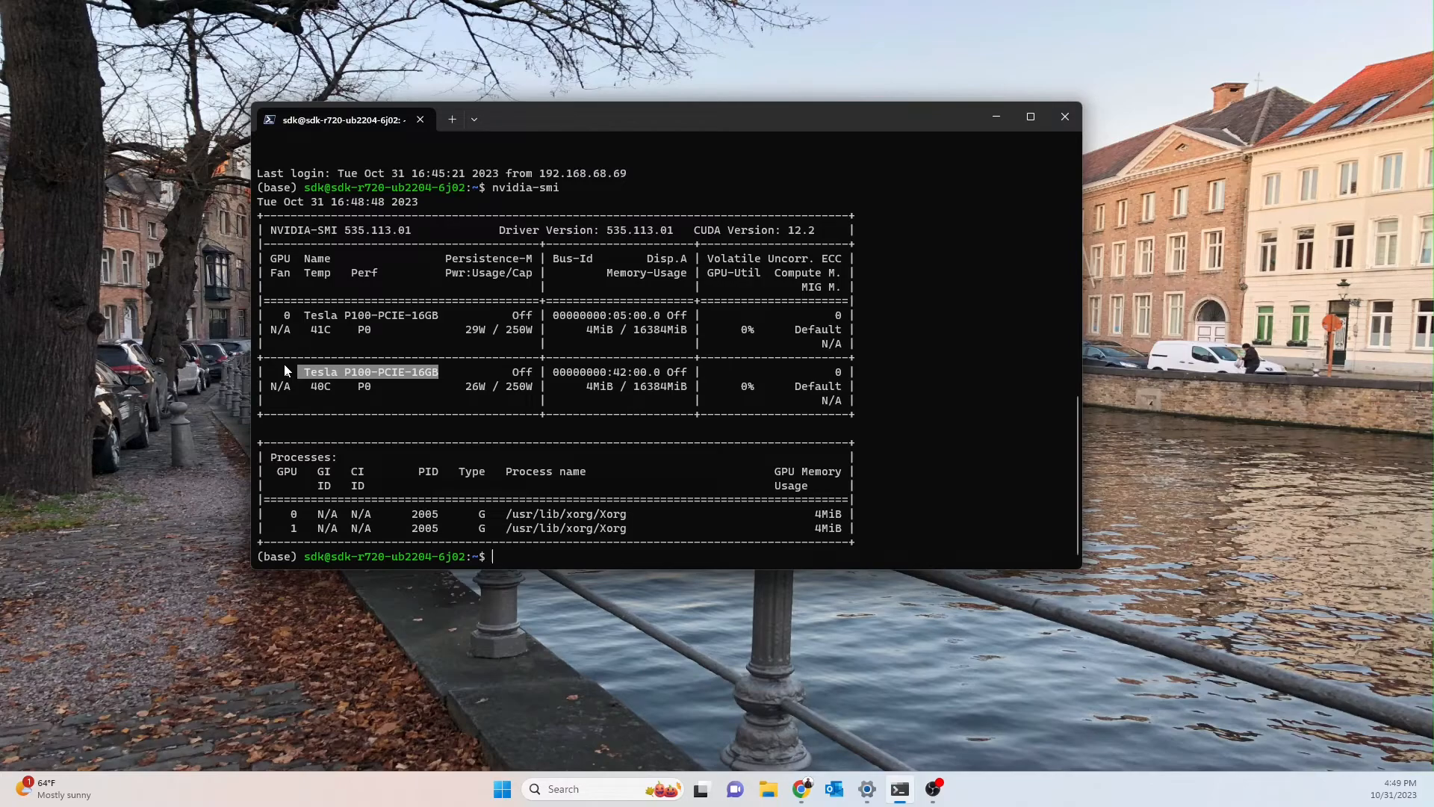
mouse_move(495, 419)
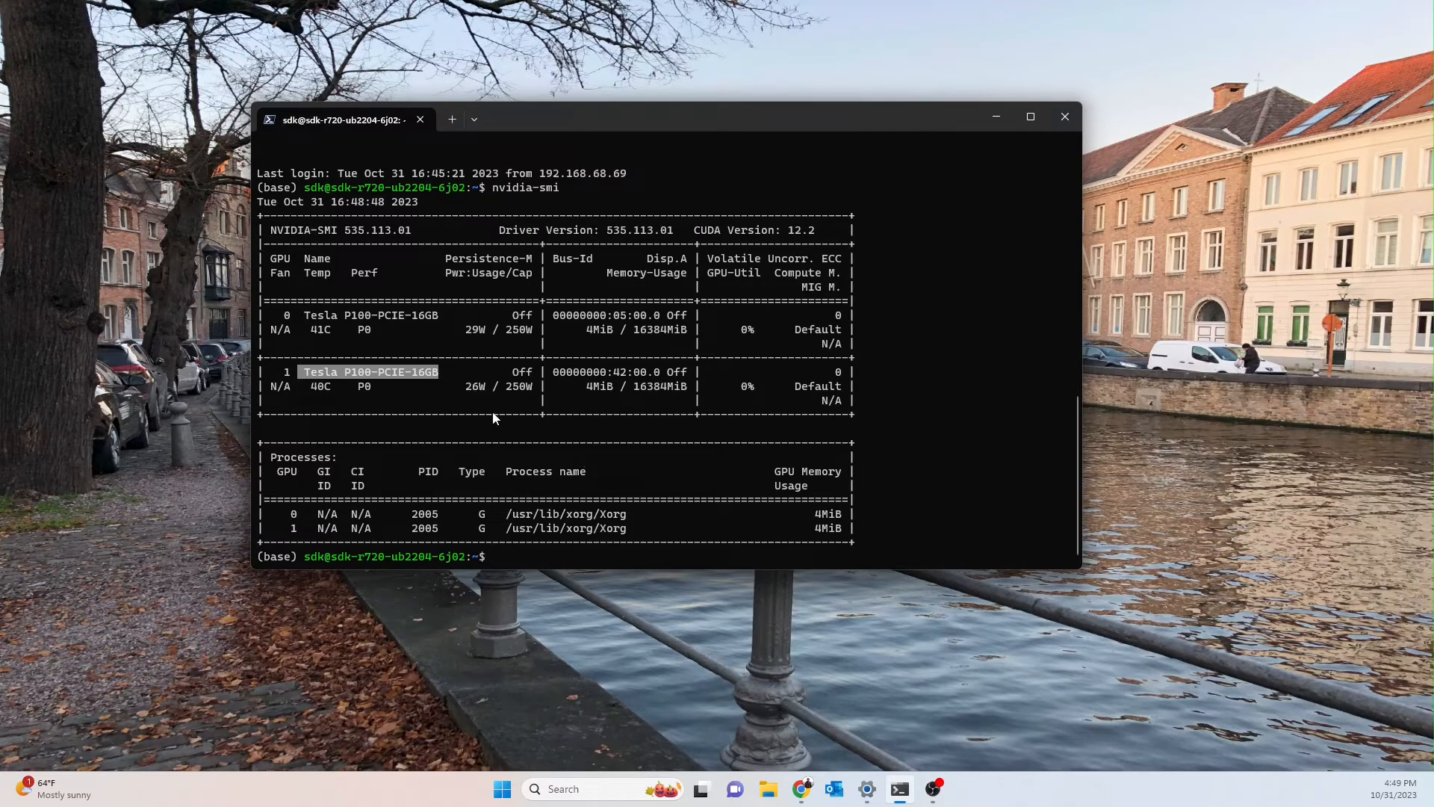
mouse_move(398, 441)
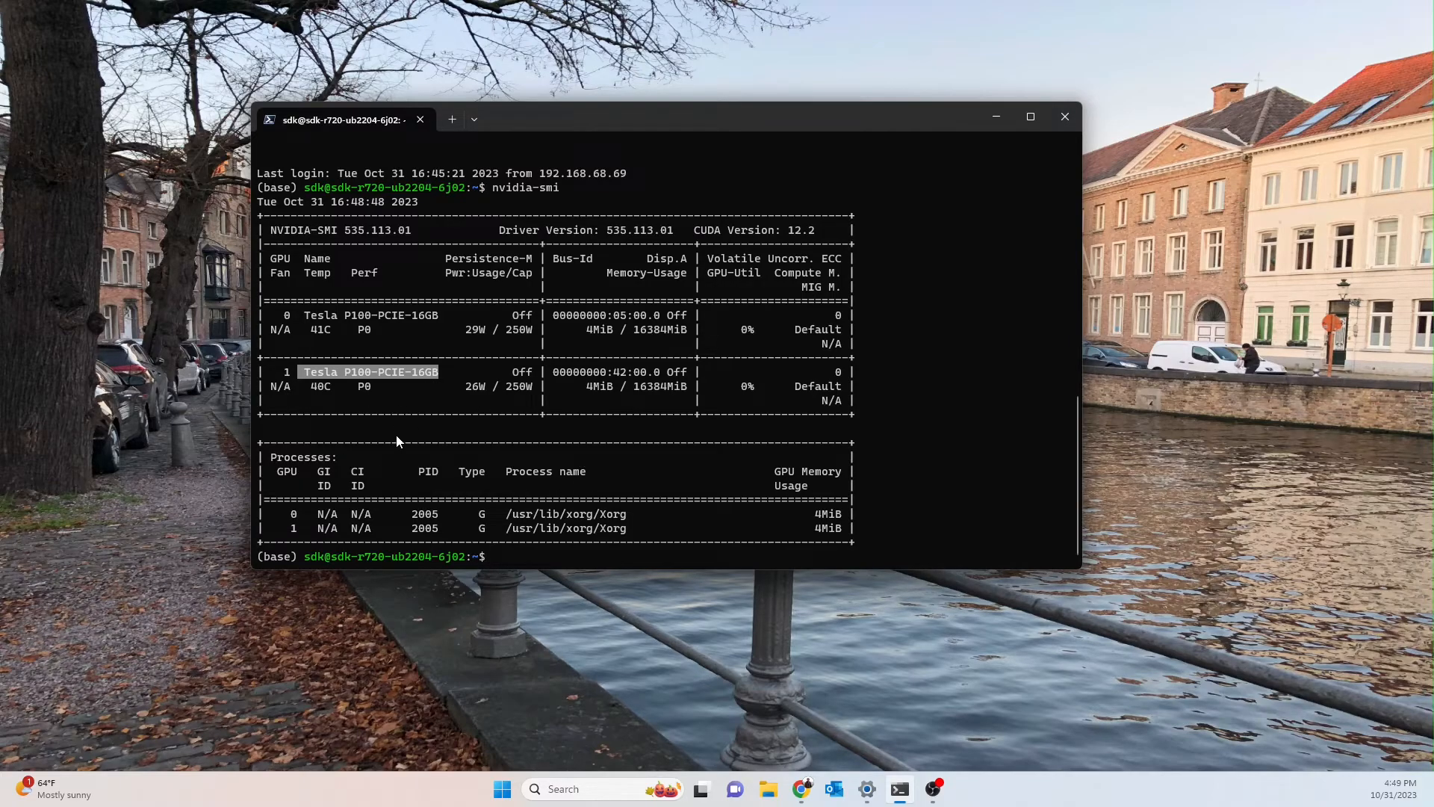
mouse_move(399, 430)
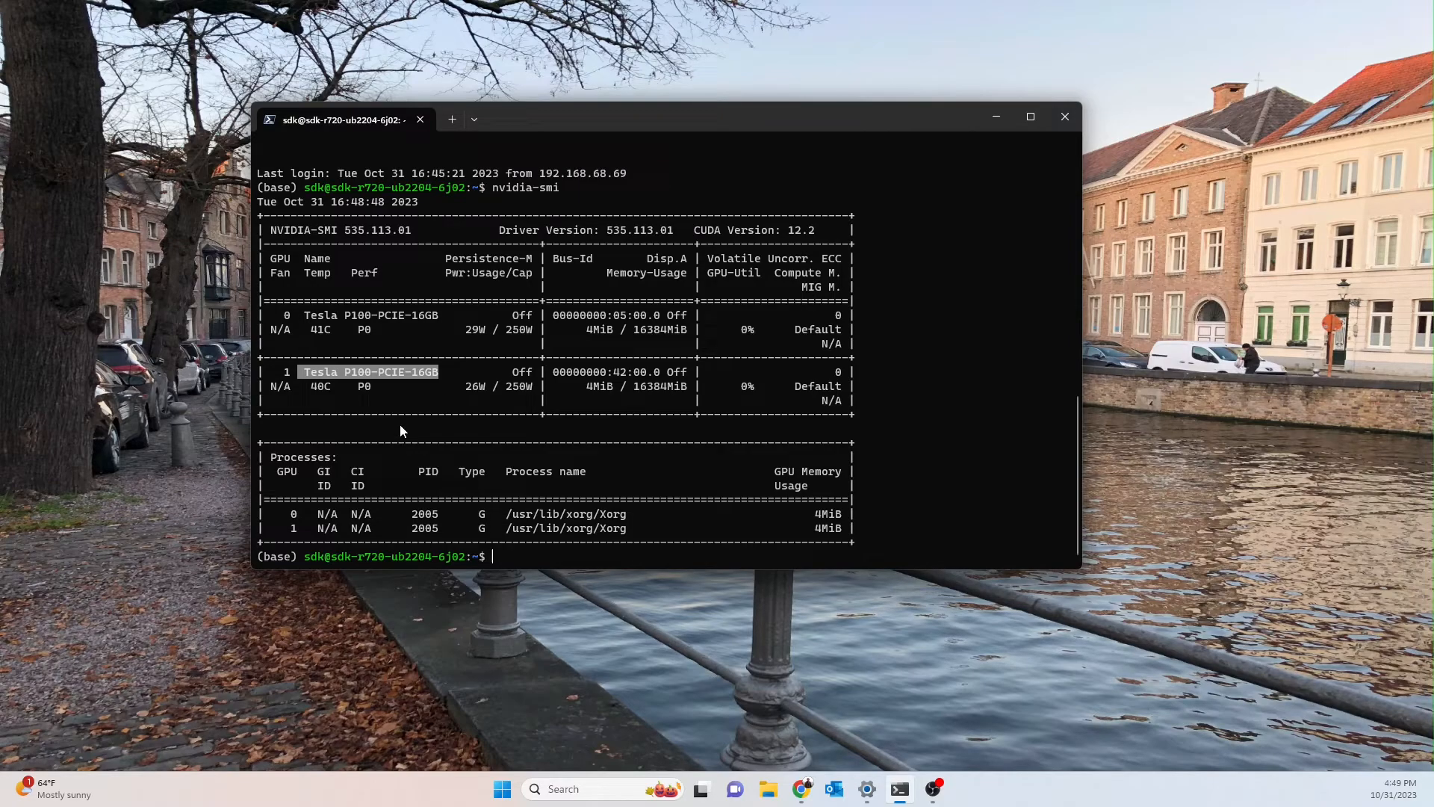
mouse_move(446, 430)
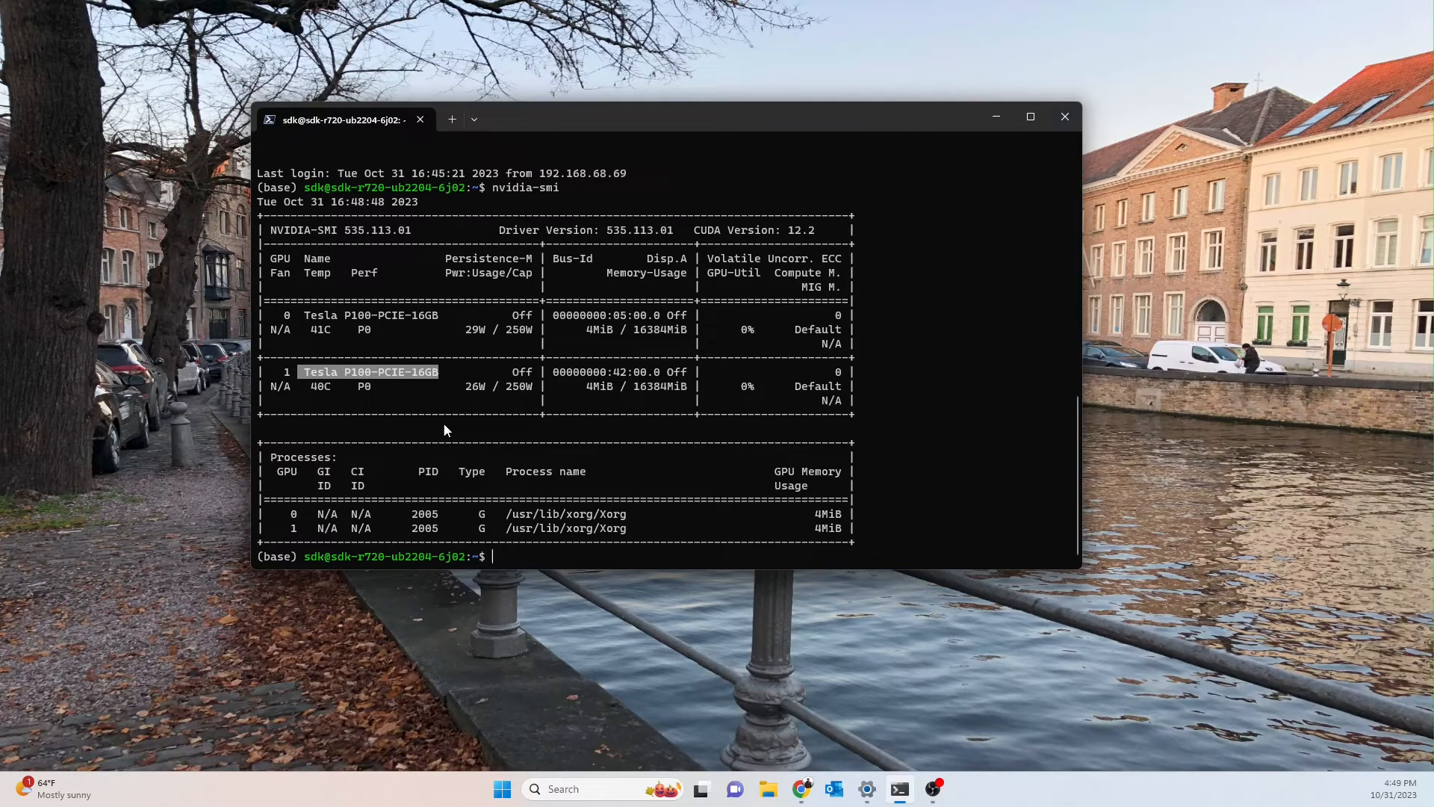
mouse_move(389, 409)
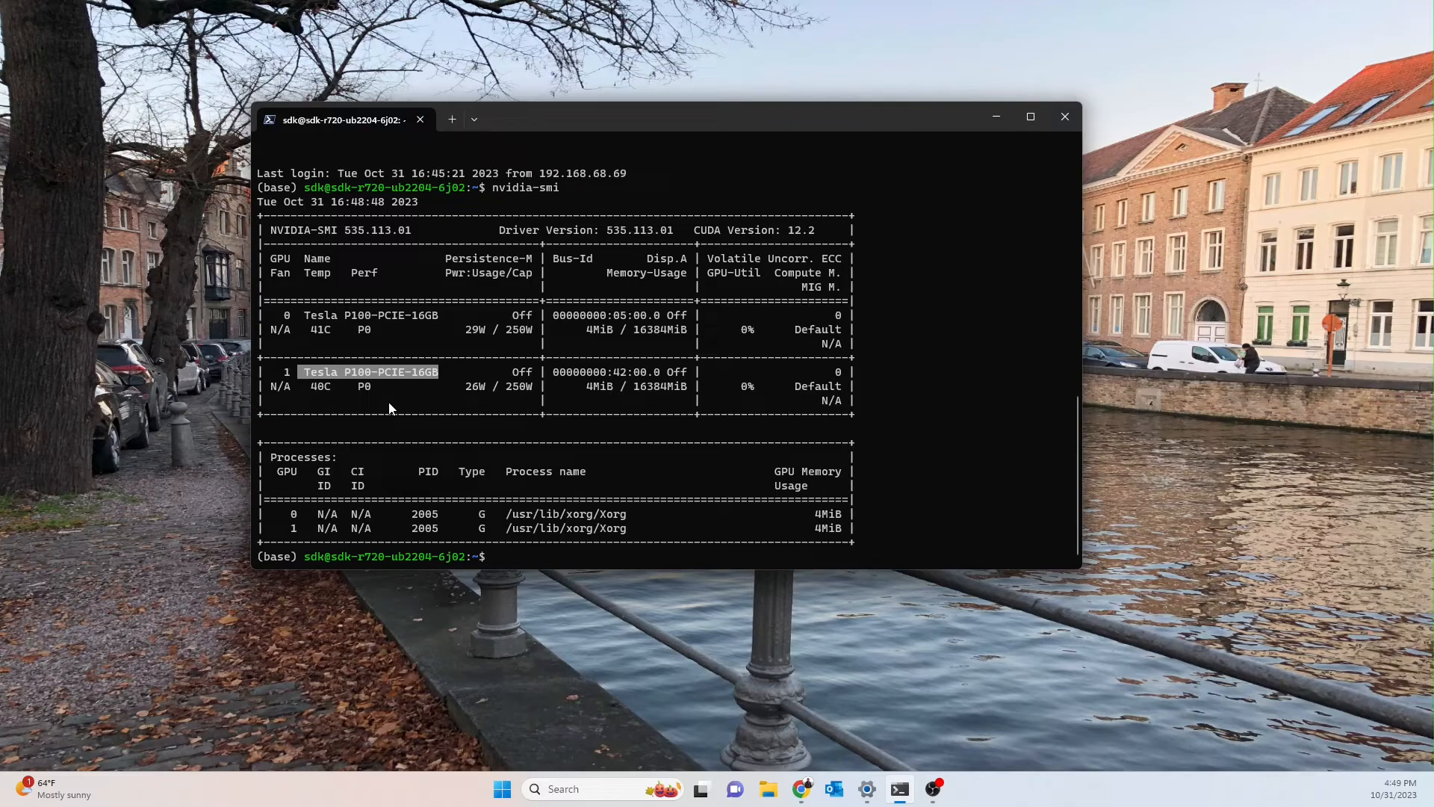
mouse_move(302, 382)
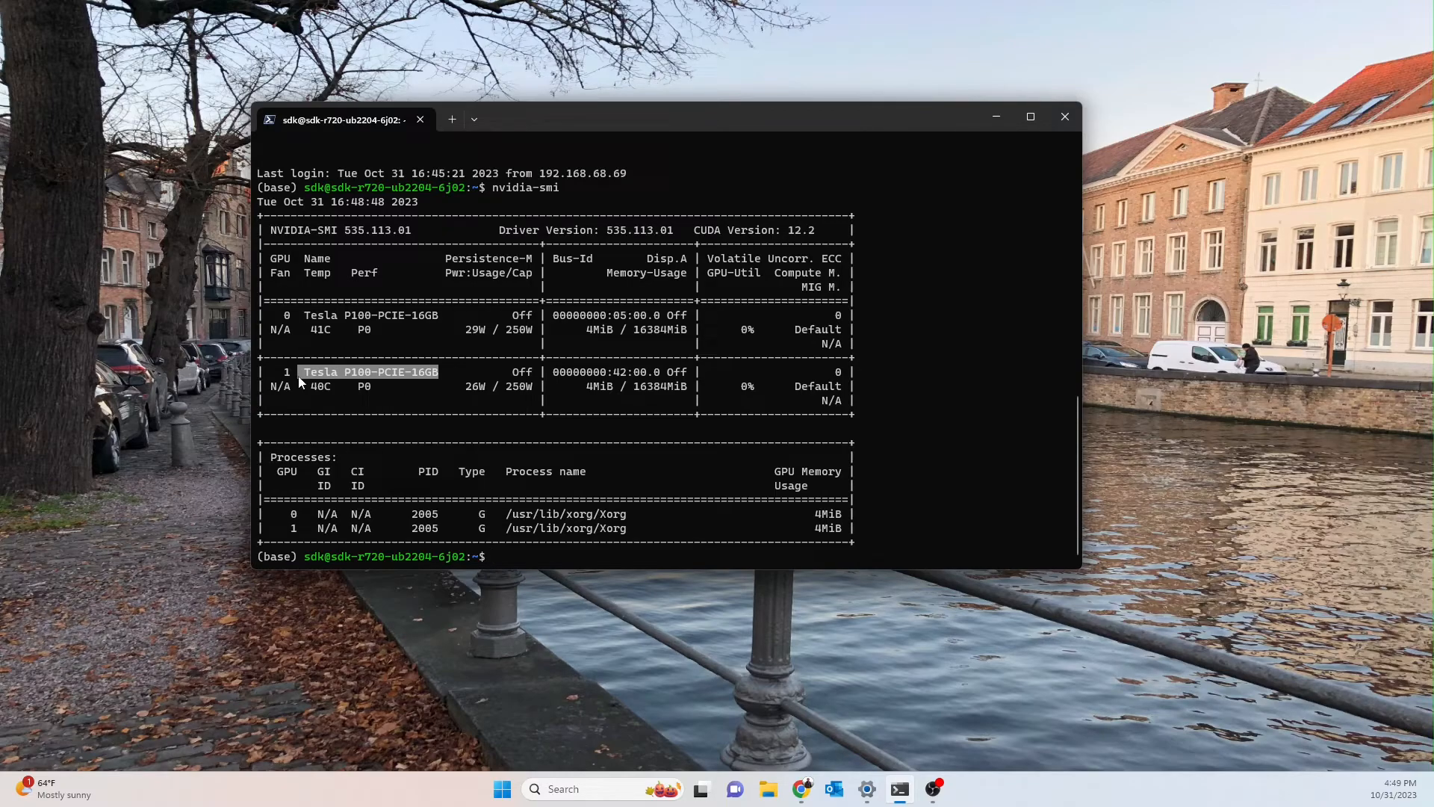
mouse_move(387, 447)
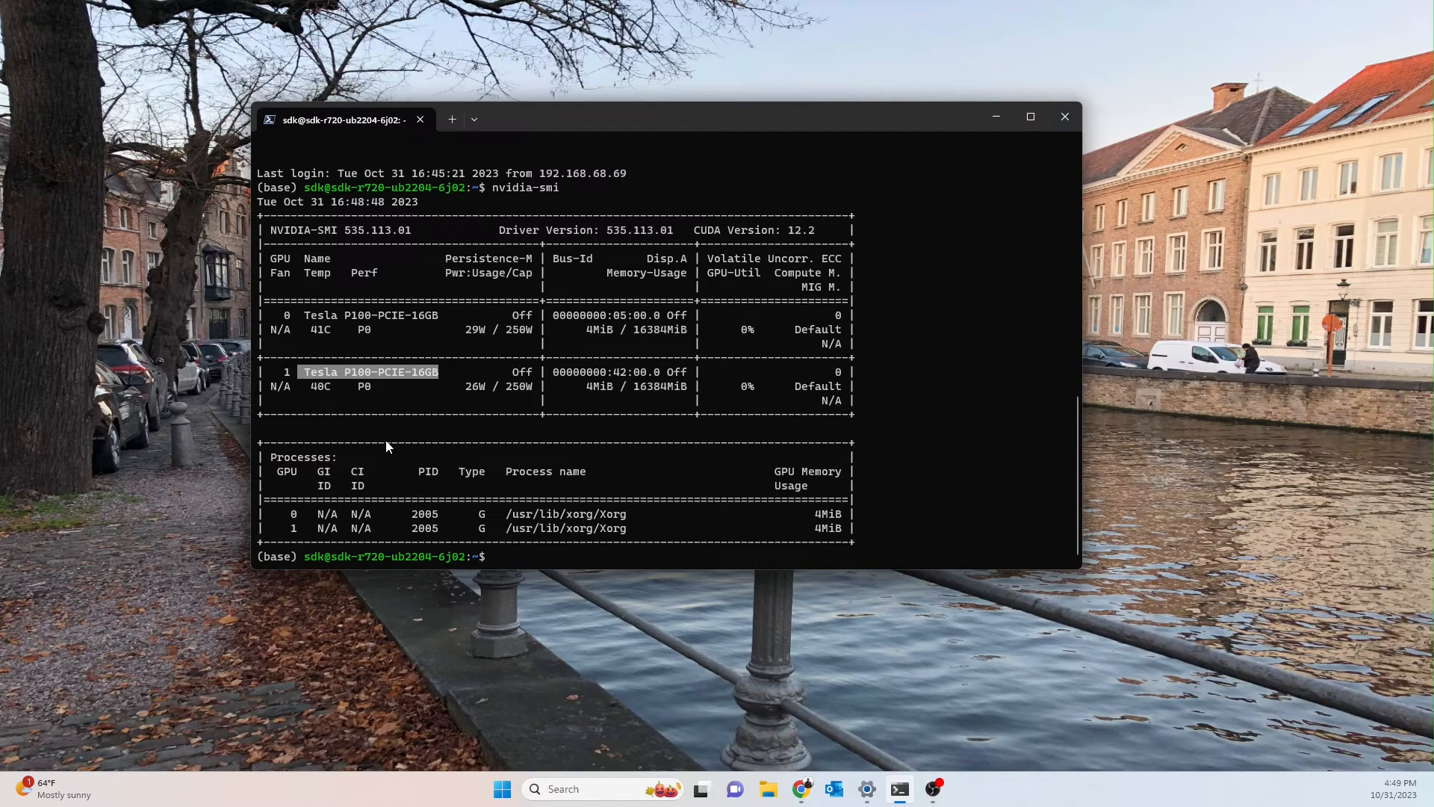
mouse_move(384, 372)
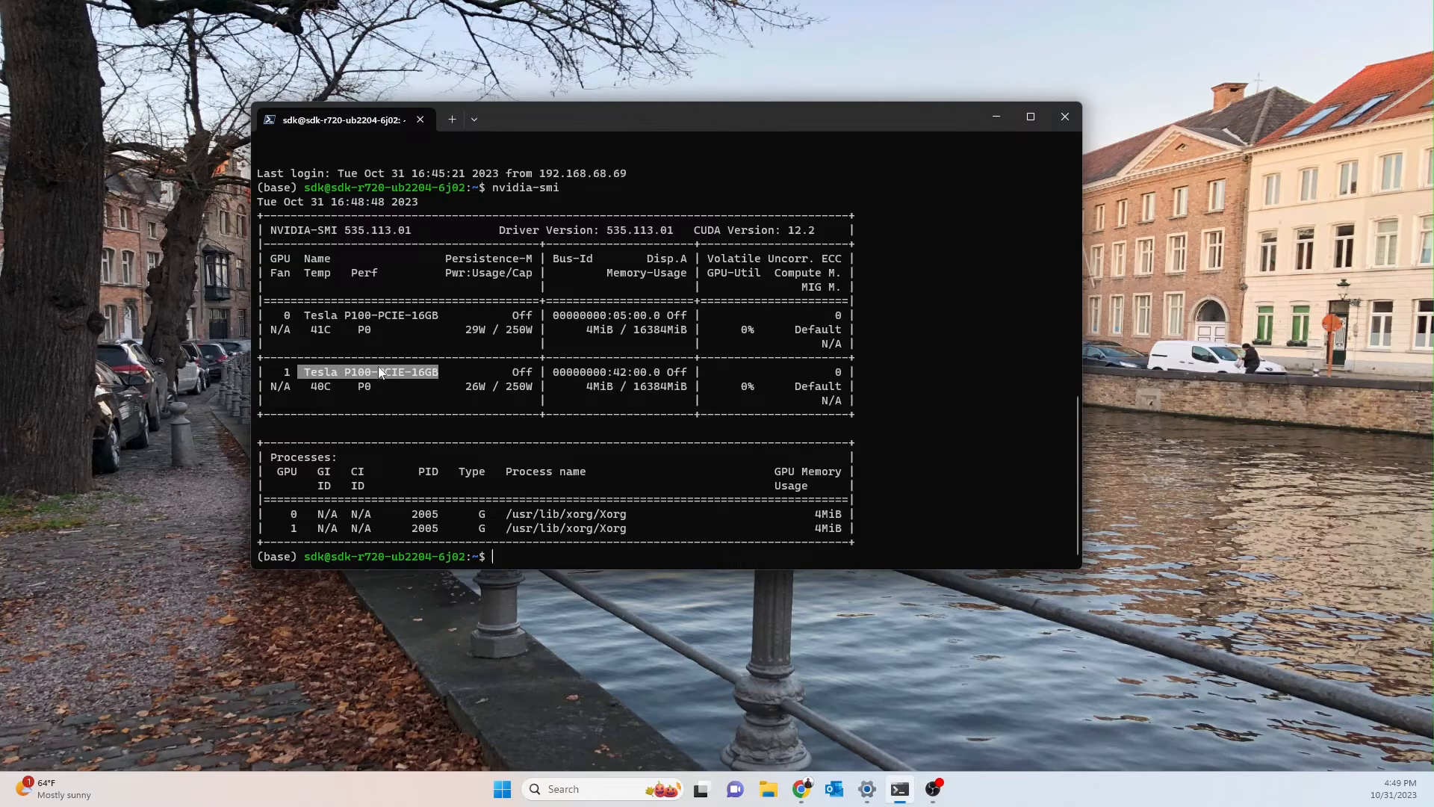
mouse_move(379, 372)
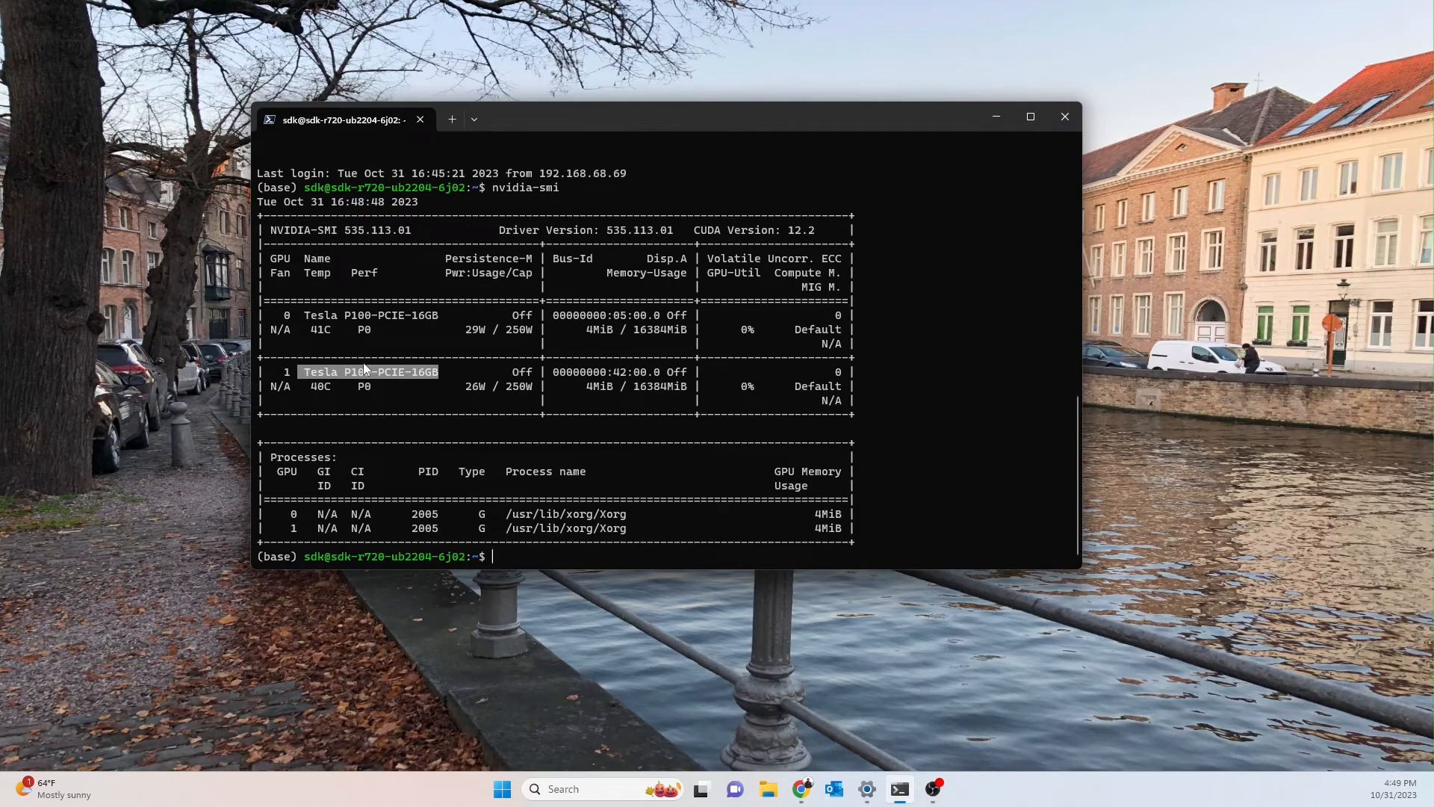
mouse_move(204, 344)
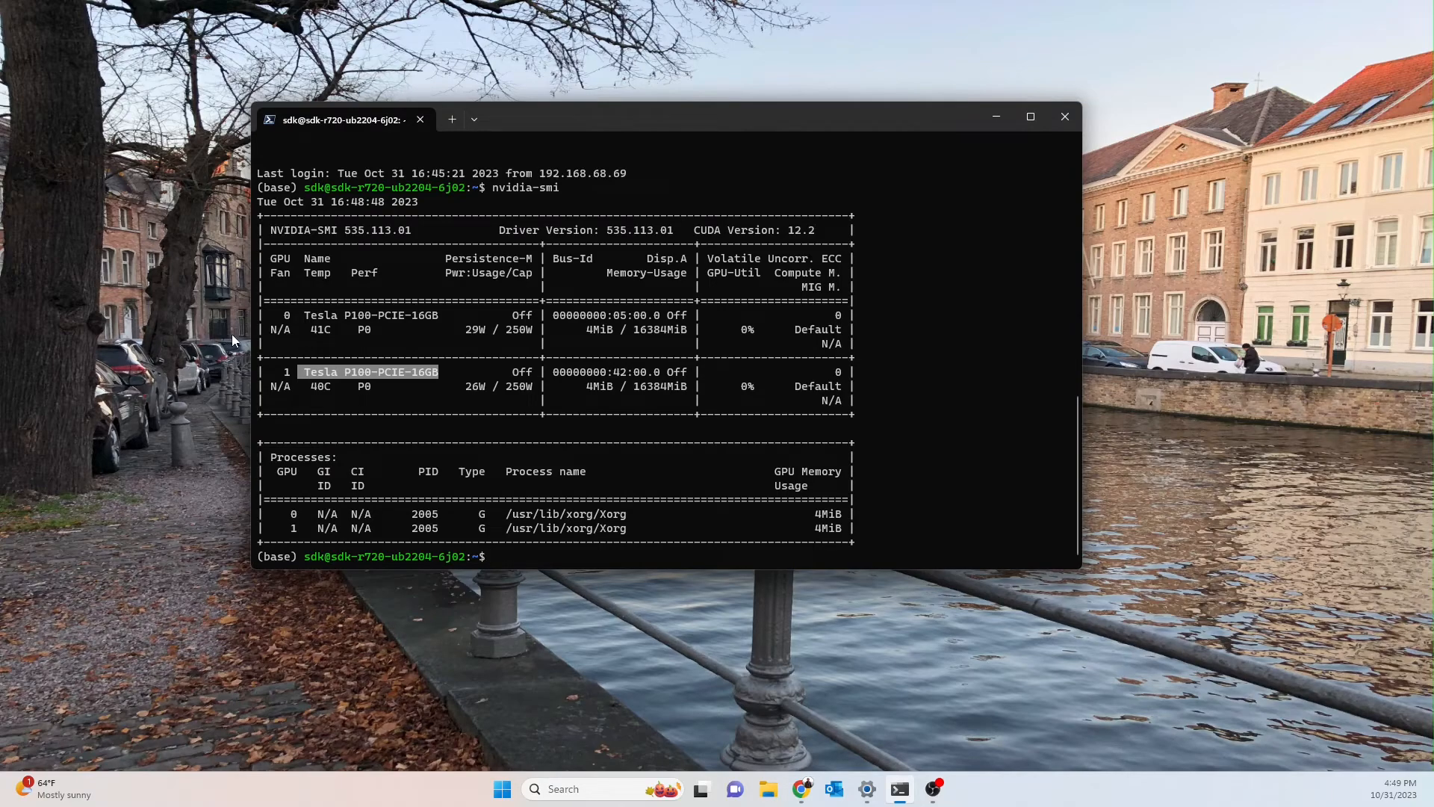
mouse_move(242, 336)
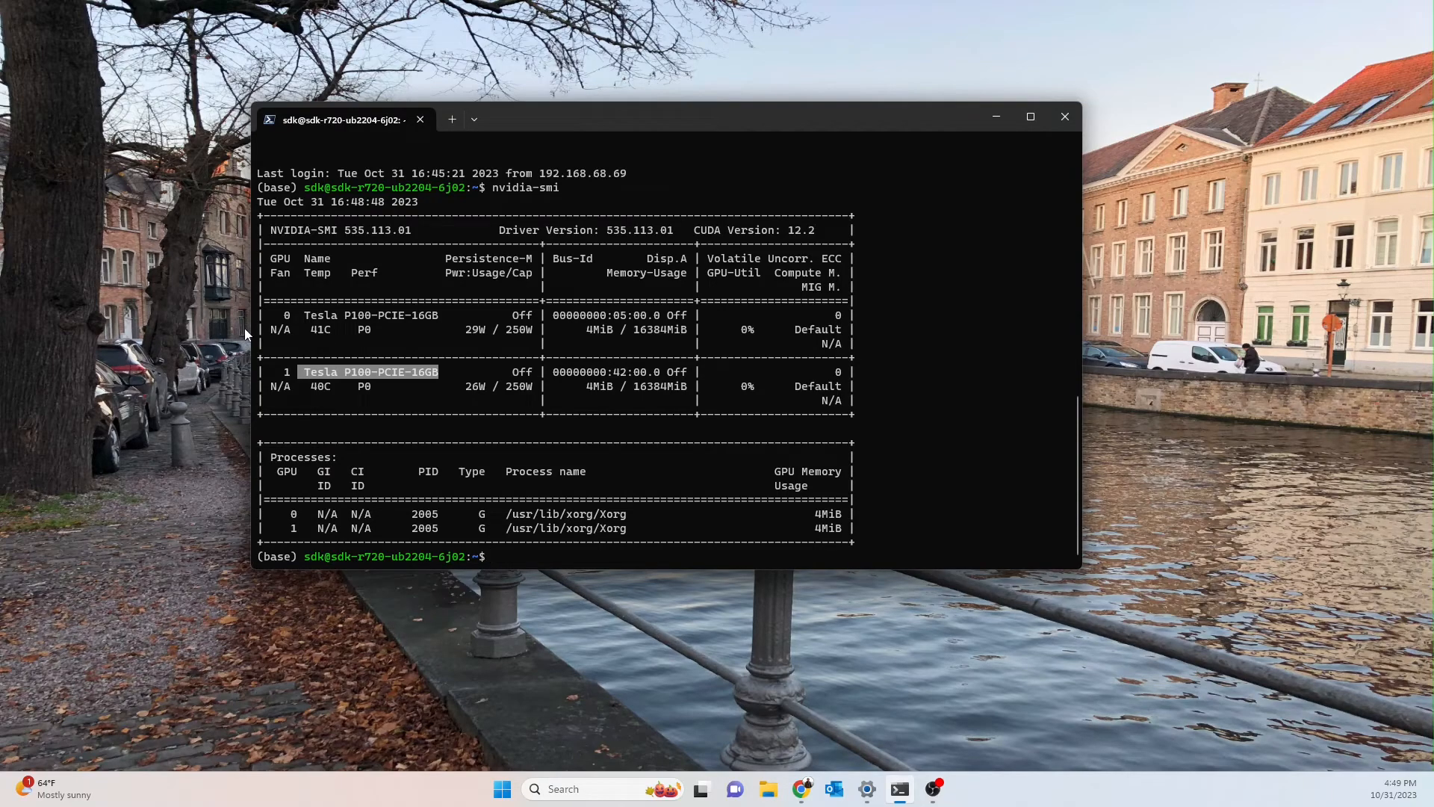